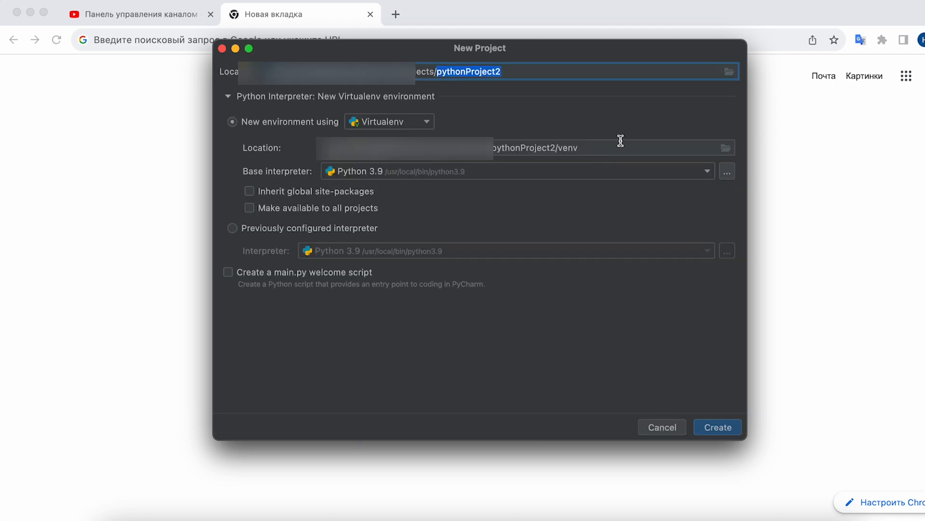
# Run pip install -r requirements.txt in the ColoringBot project's terminal
pyautogui.click(717, 427)
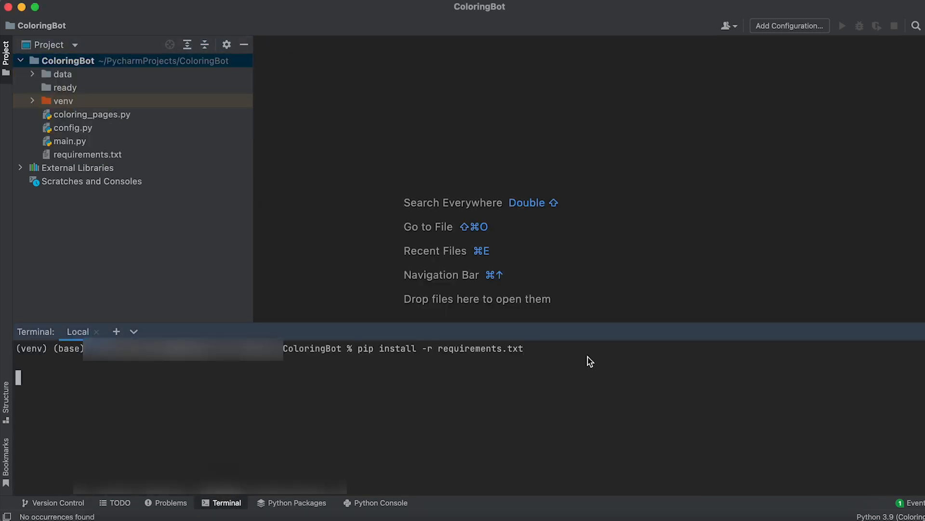
pyautogui.press('Return')
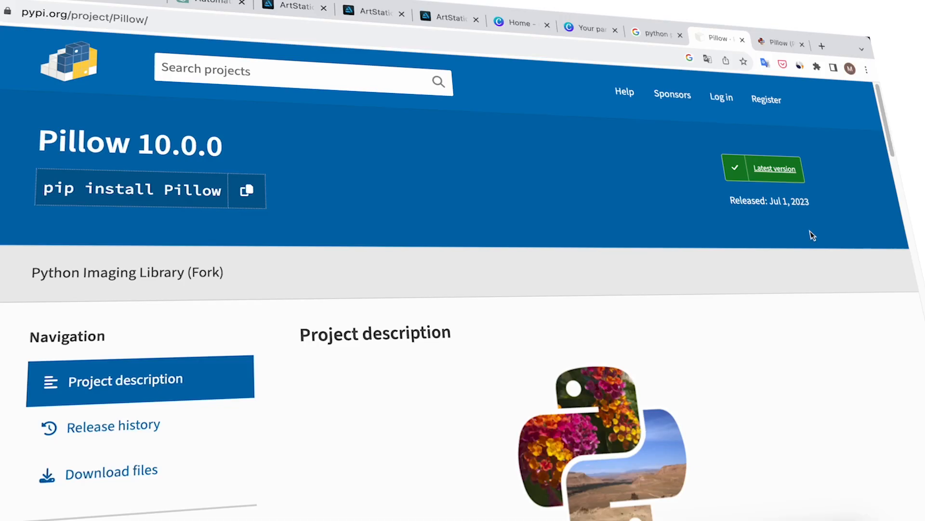
# Scroll through the Pillow 10.0.0 PyPI page's install command and description
pyautogui.scroll(-3)
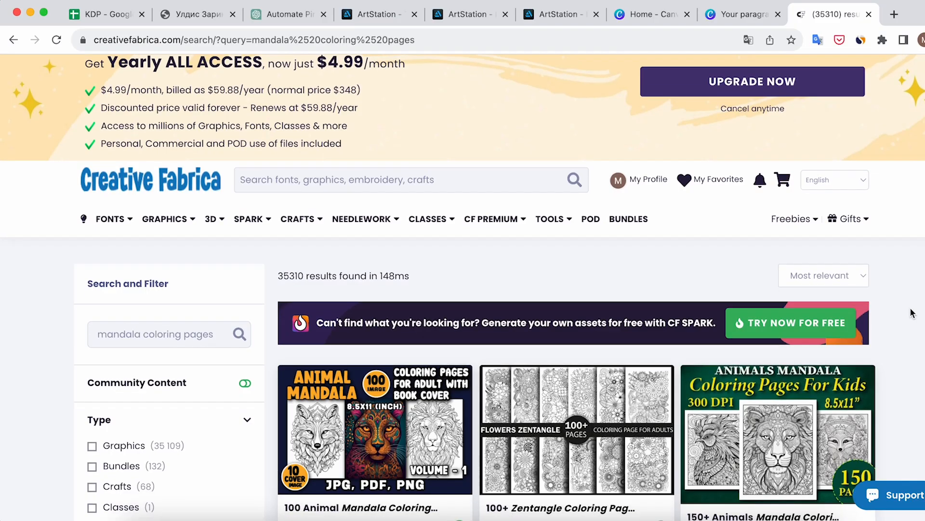
# Search Creative Fabrica for 'mandala coloring pages' and open the free Floral Garden Mandala product
pyautogui.scroll(-3)
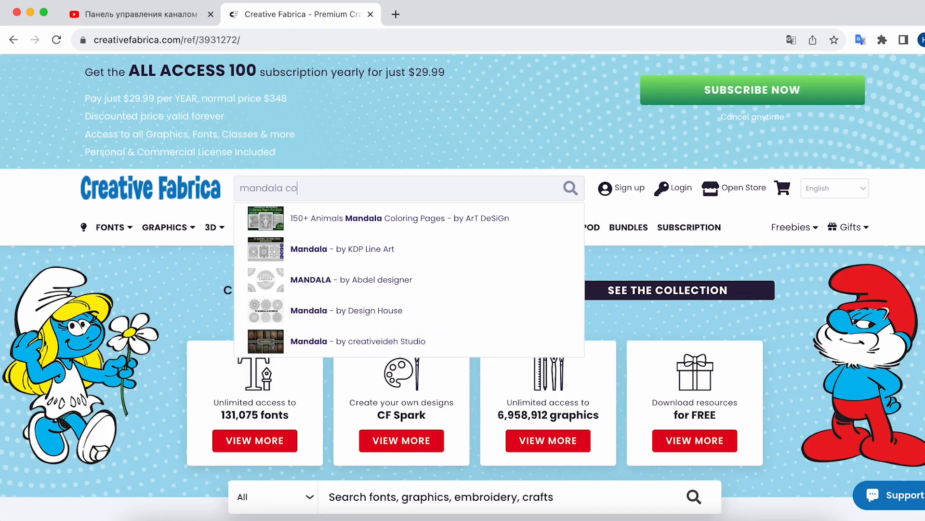
pyautogui.write('loring pages')
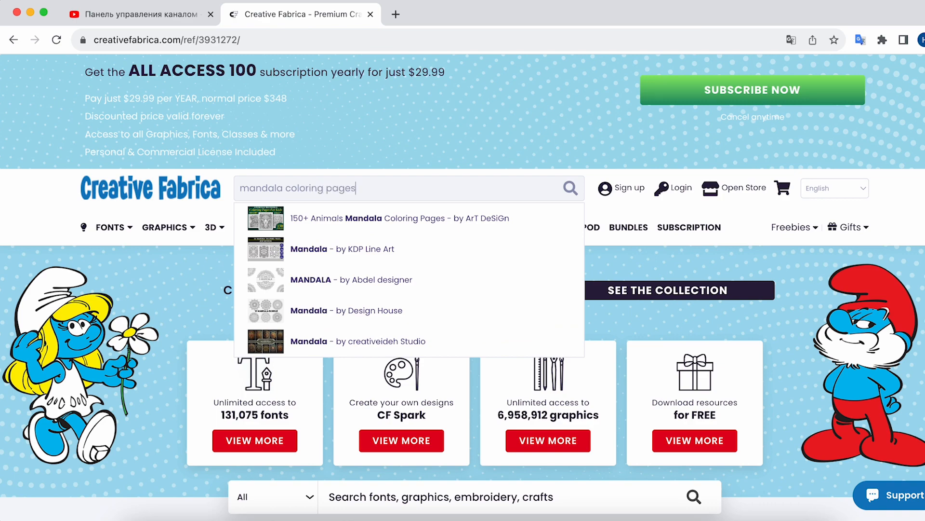
pyautogui.click(569, 188)
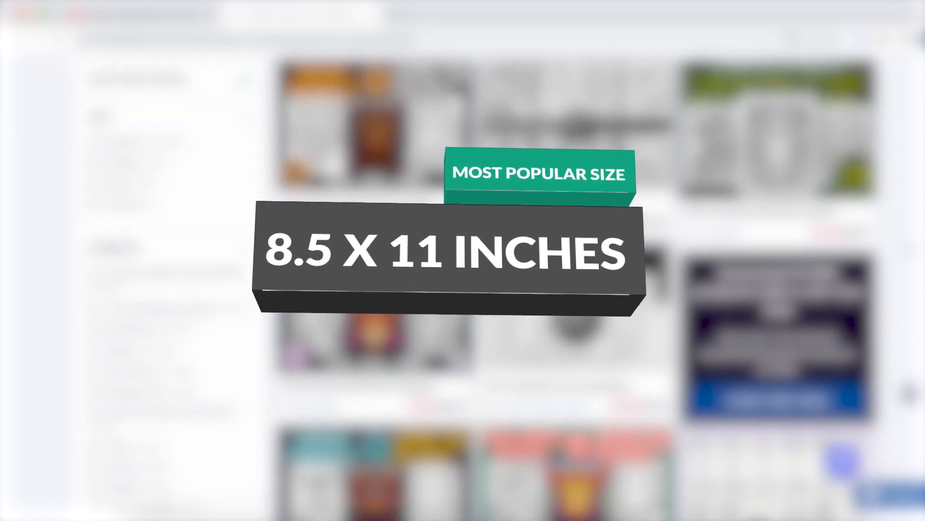
pyautogui.scroll(-3)
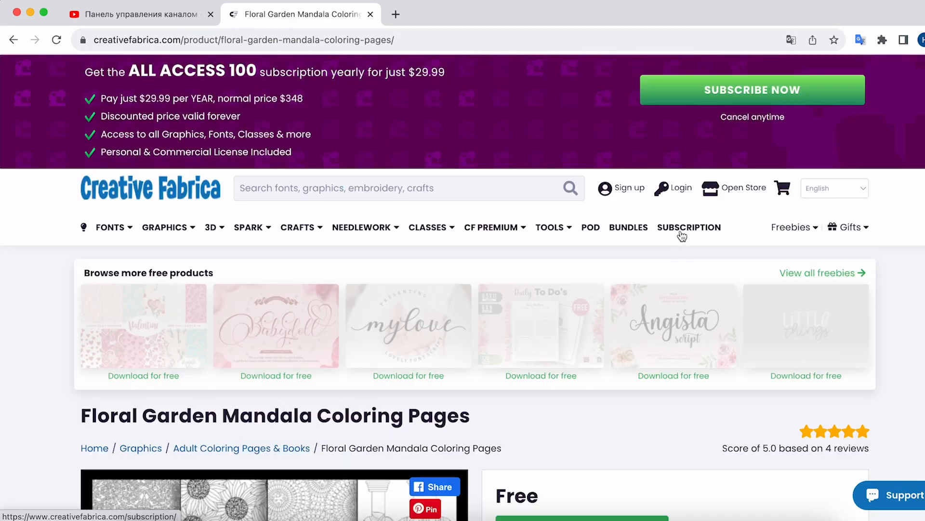
pyautogui.scroll(-3)
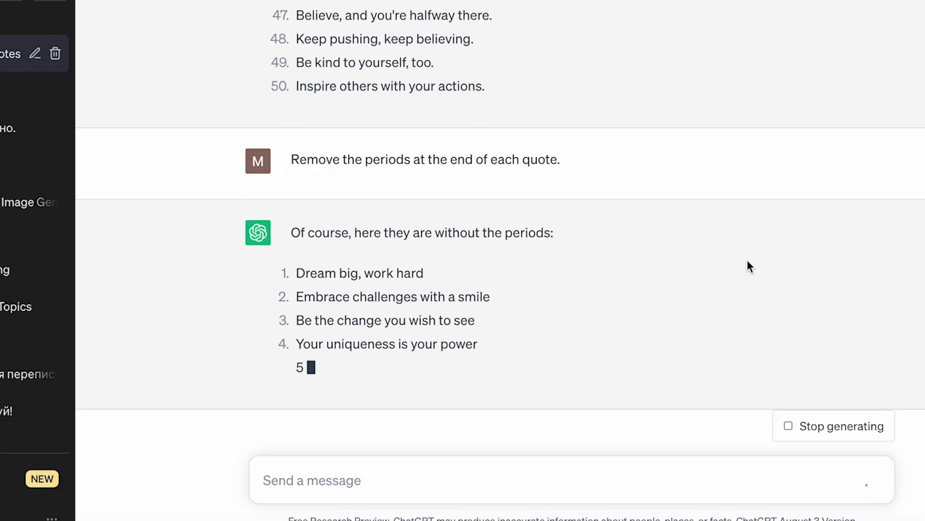
# Ask ChatGPT to rewrite the 50 quotes without trailing periods
pyautogui.click(100, 14)
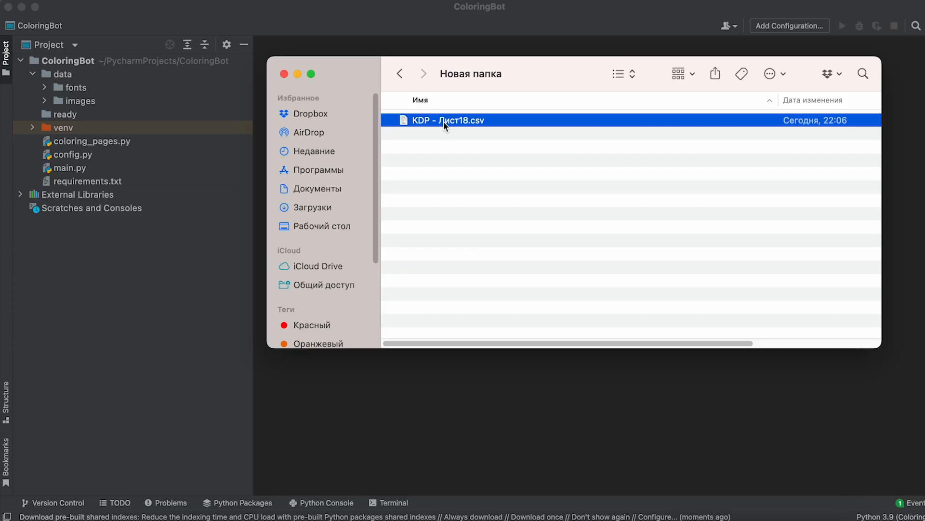
# Rename KDP - Лист18.csv to quotes.csv in Finder
pyautogui.write('quotes.csv')
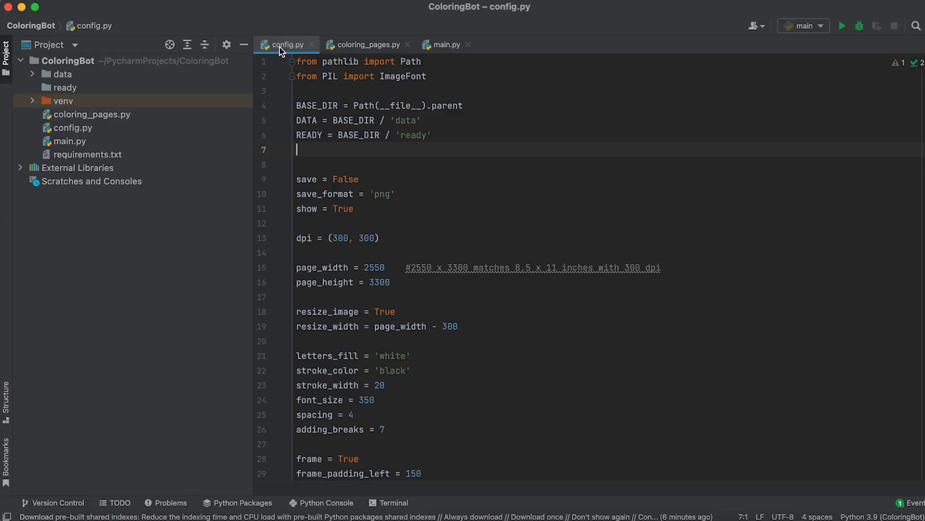
pyautogui.click(366, 44)
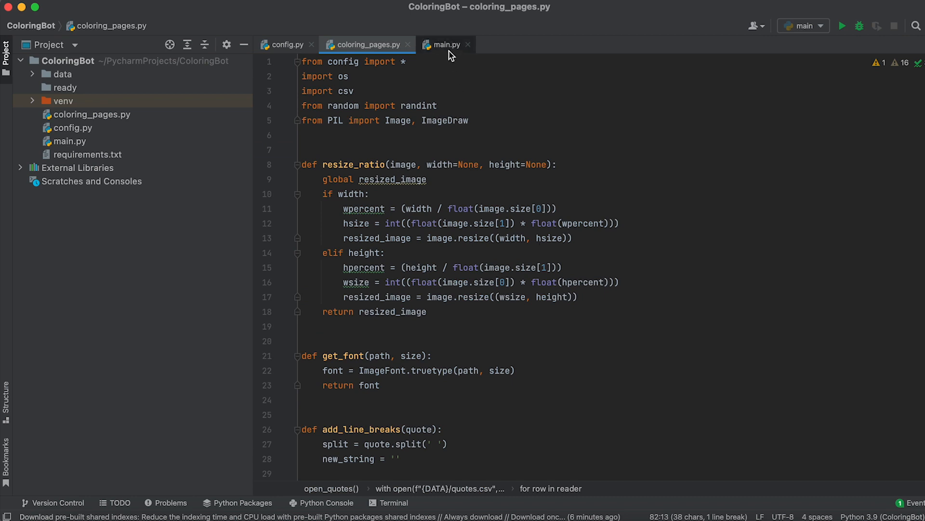
pyautogui.click(443, 44)
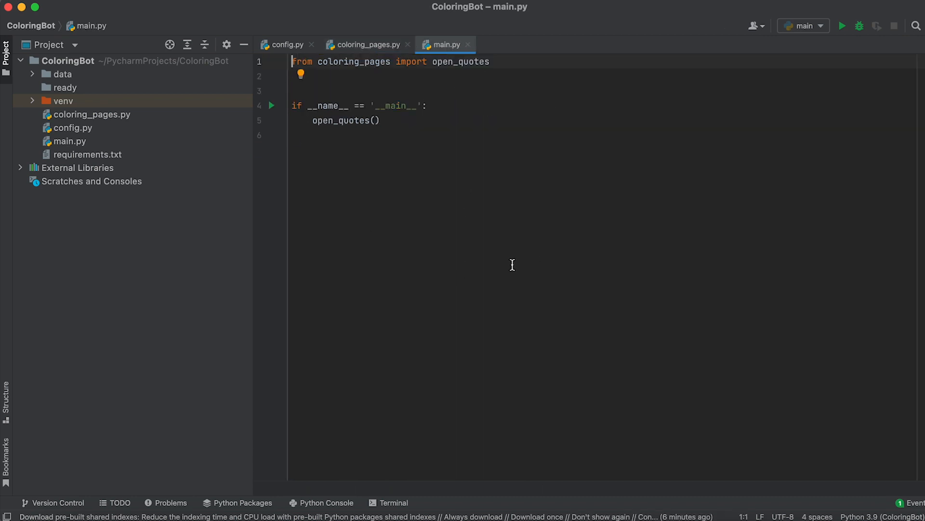
pyautogui.click(363, 44)
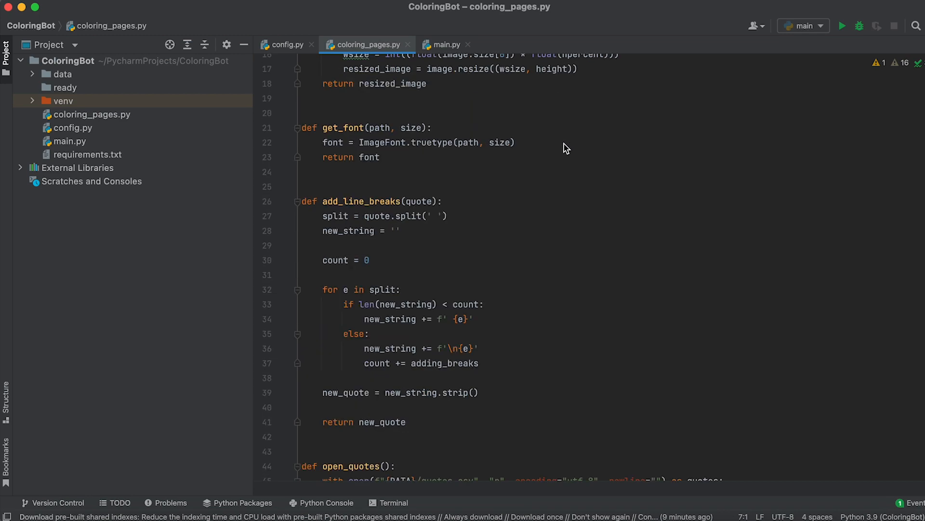
pyautogui.scroll(-3)
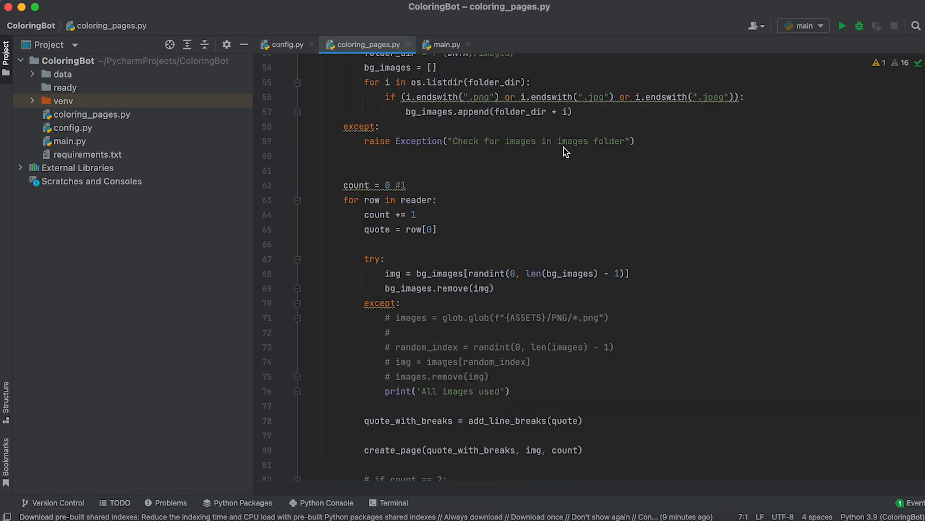
pyautogui.scroll(-3)
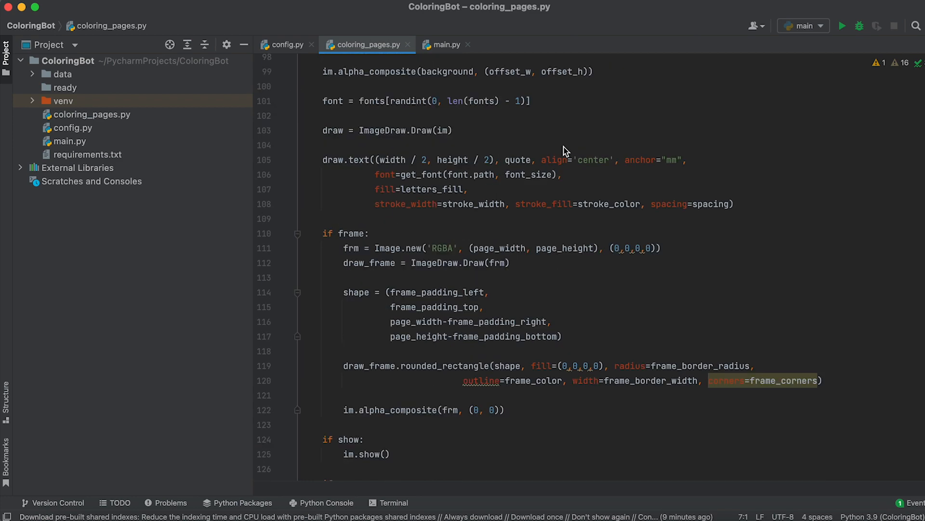
pyautogui.click(288, 45)
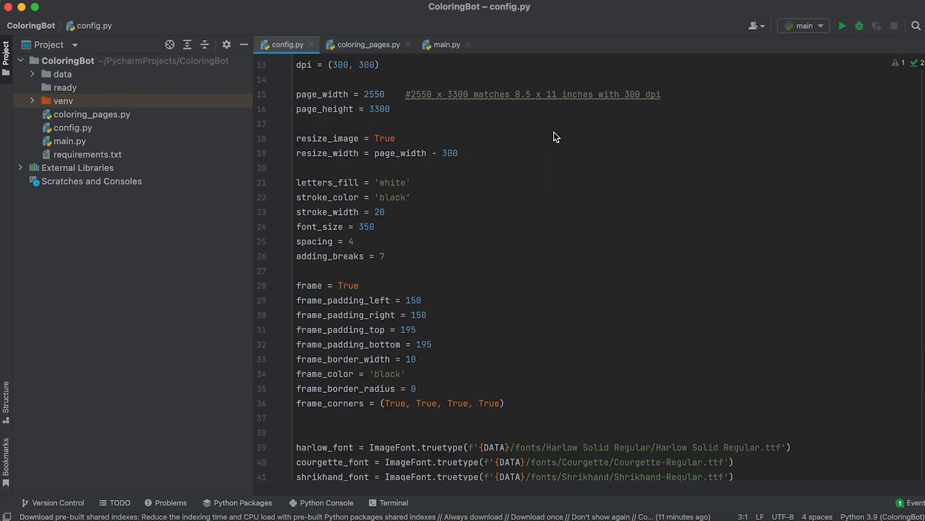
pyautogui.scroll(-3)
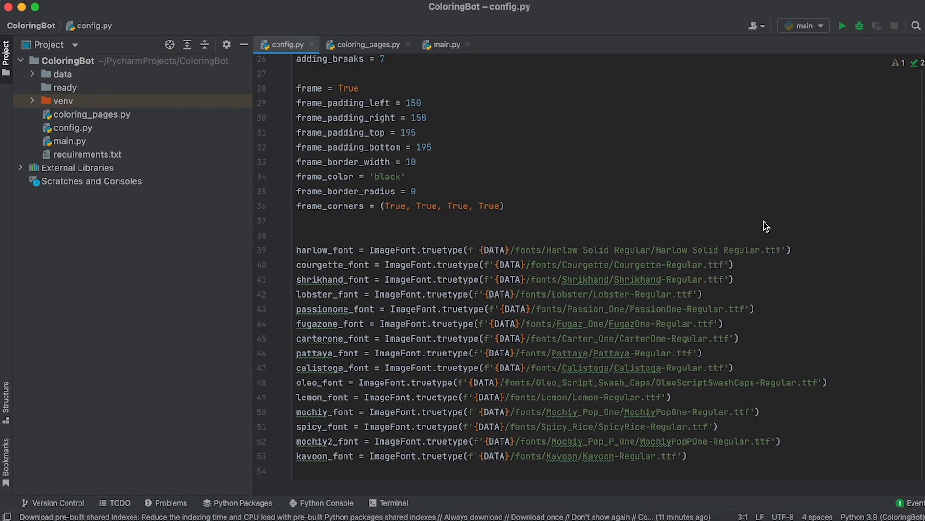
pyautogui.scroll(-3)
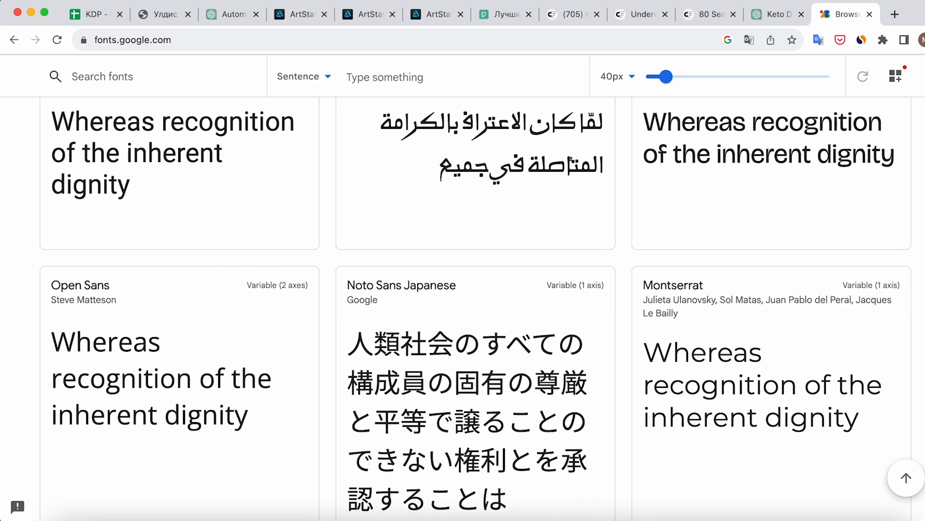
# Scroll through the Google Fonts catalogue of font families
pyautogui.scroll(-3)
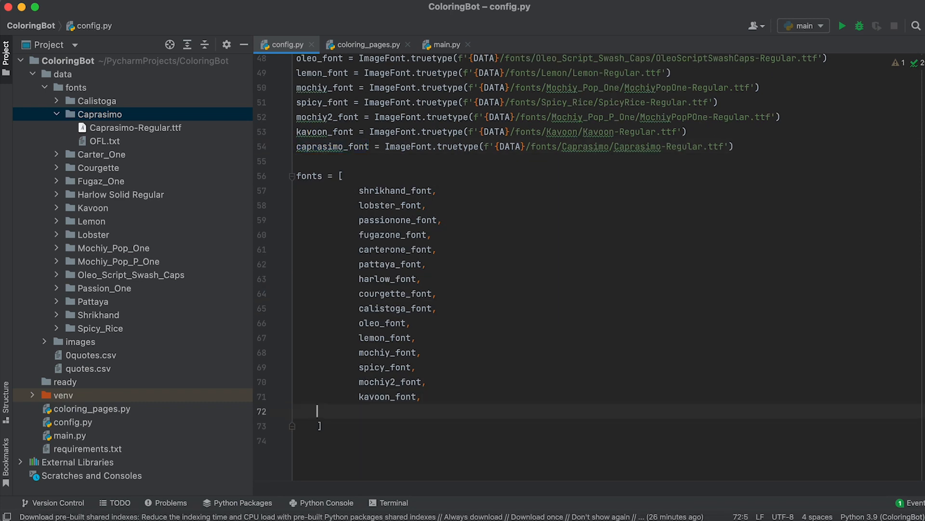
# Add caprasimo_font to the fonts list; set save True, resize_image and frame False
pyautogui.write('caprasimo_font,')
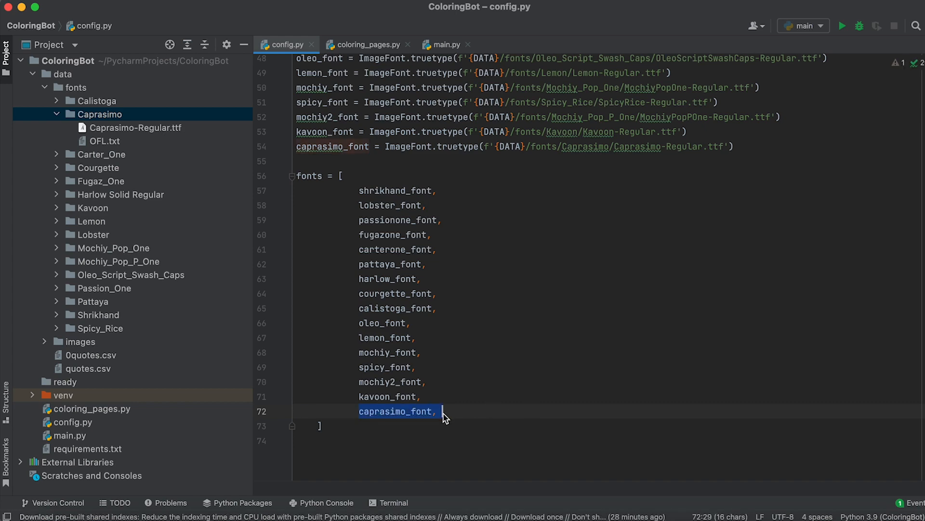
pyautogui.scroll(3)
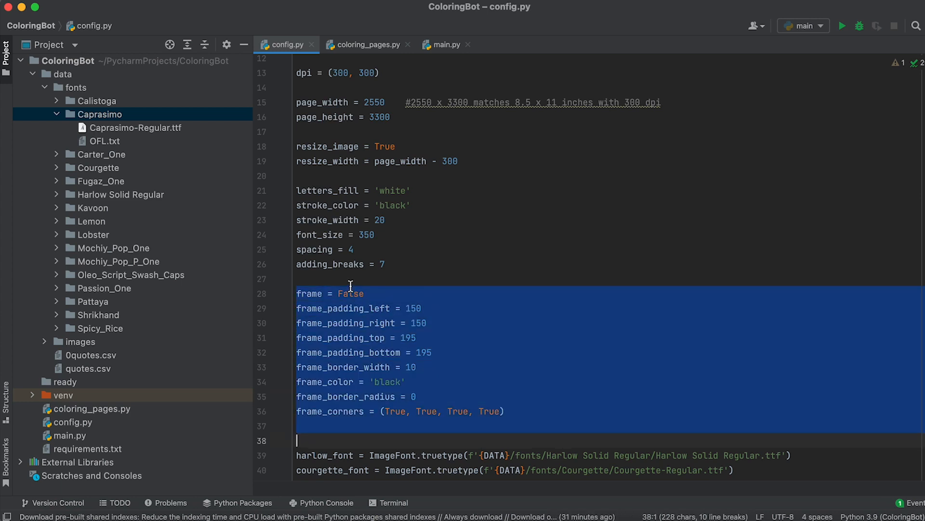
pyautogui.write('True')
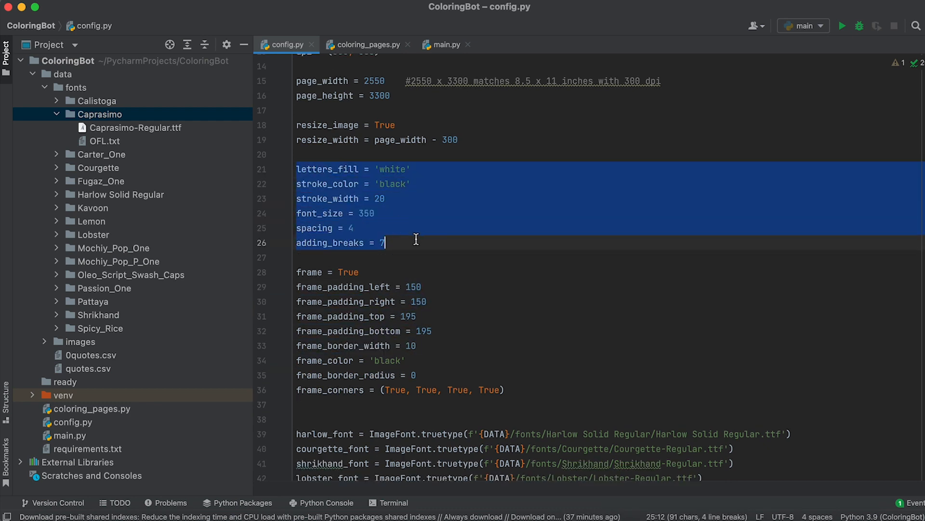
pyautogui.click(430, 184)
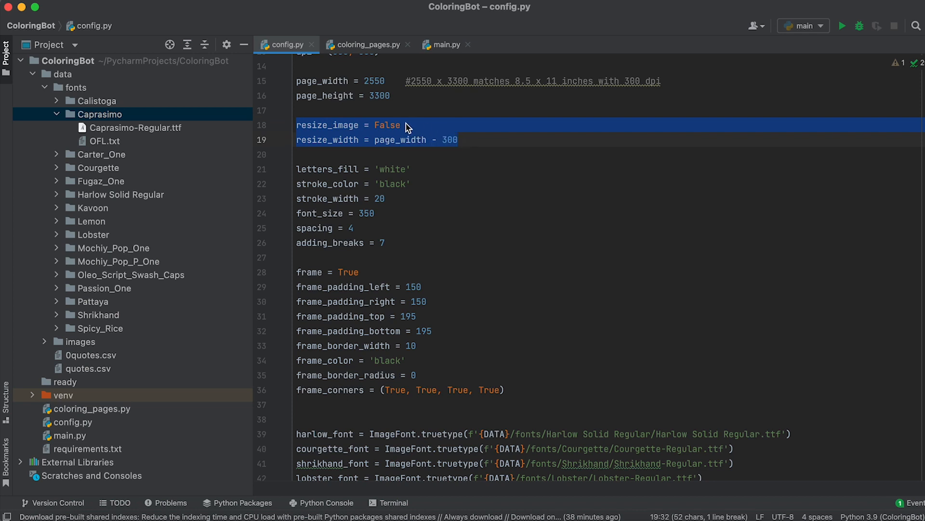
pyautogui.write('Tru')
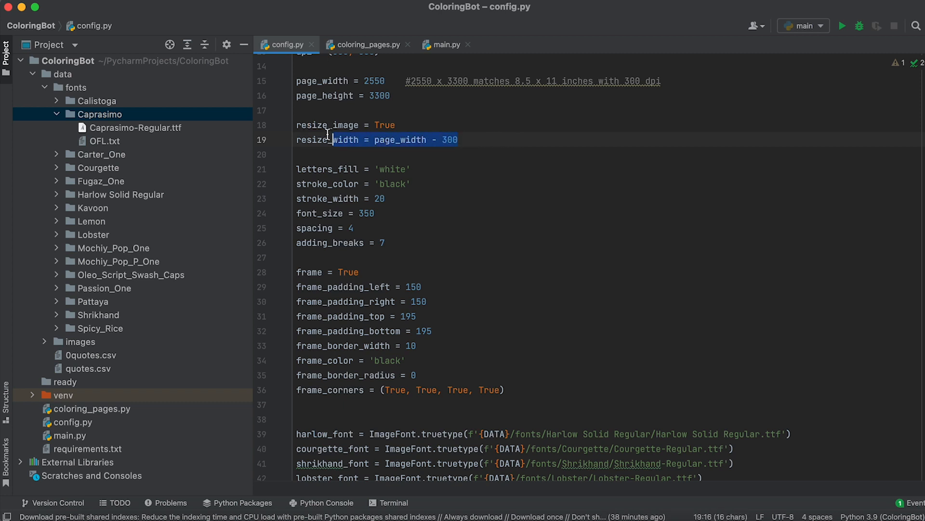
pyautogui.scroll(3)
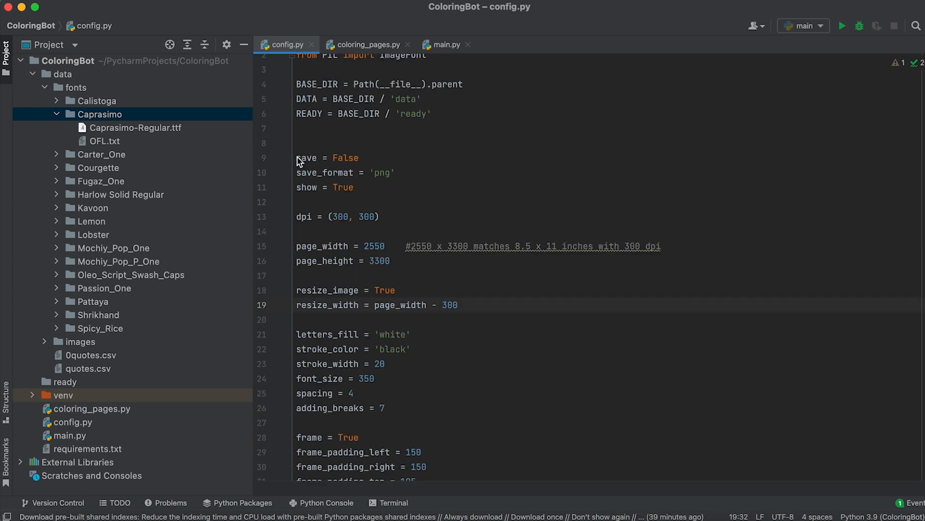
pyautogui.click(397, 171)
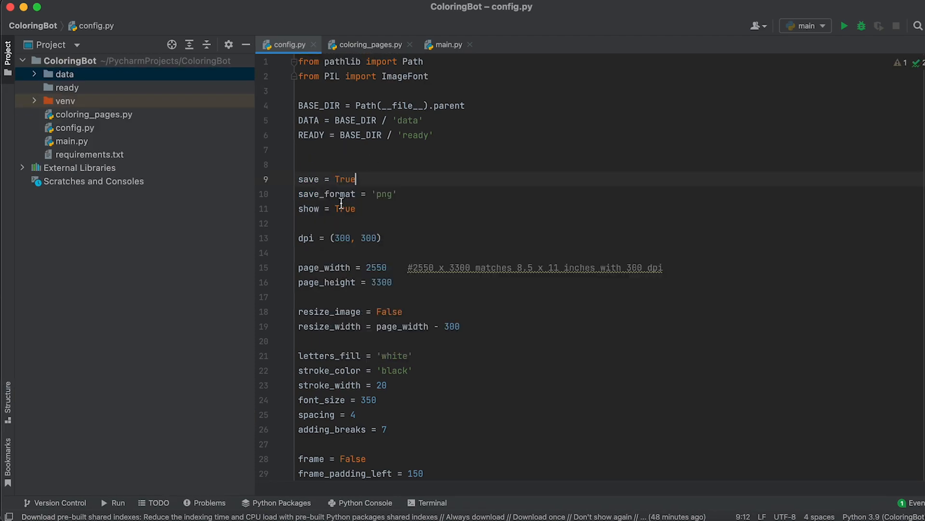
# Run main.py to generate the coloring pages and open one PNG from the ready folder
pyautogui.click(844, 26)
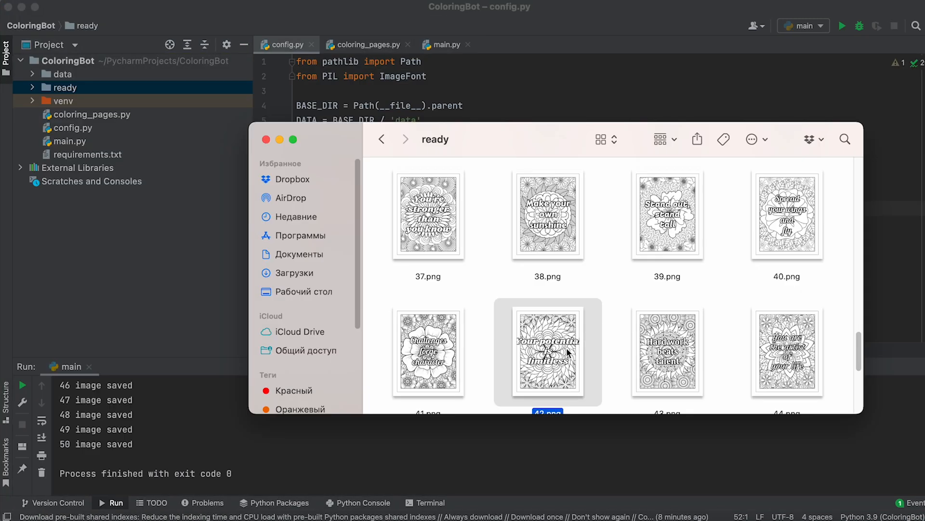
pyautogui.doubleClick(547, 352)
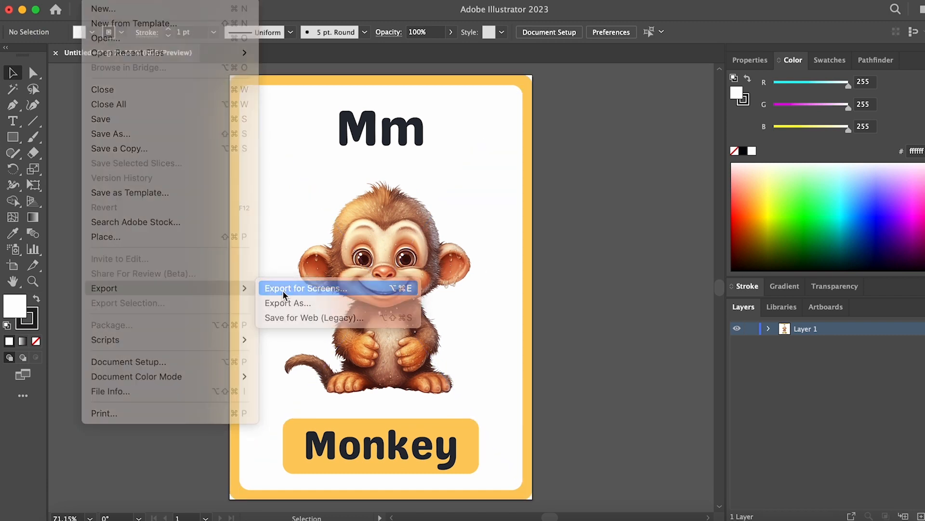
# Export the Monkey flashcard artboard for screens with PDF as the format
pyautogui.click(305, 288)
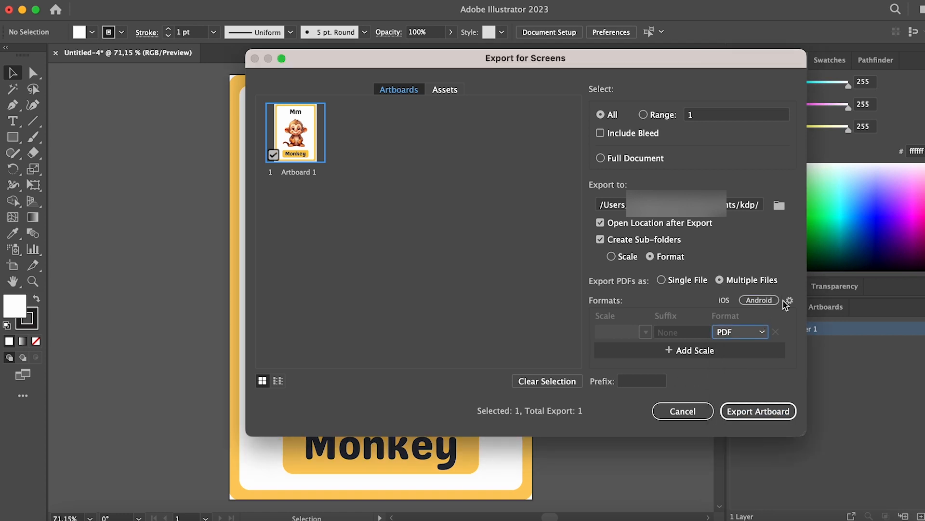
pyautogui.click(789, 300)
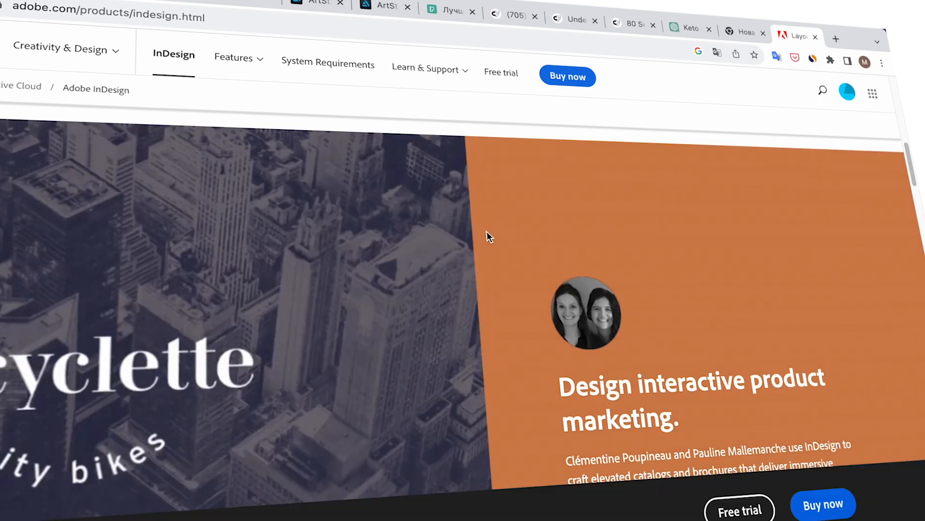
pyautogui.scroll(-3)
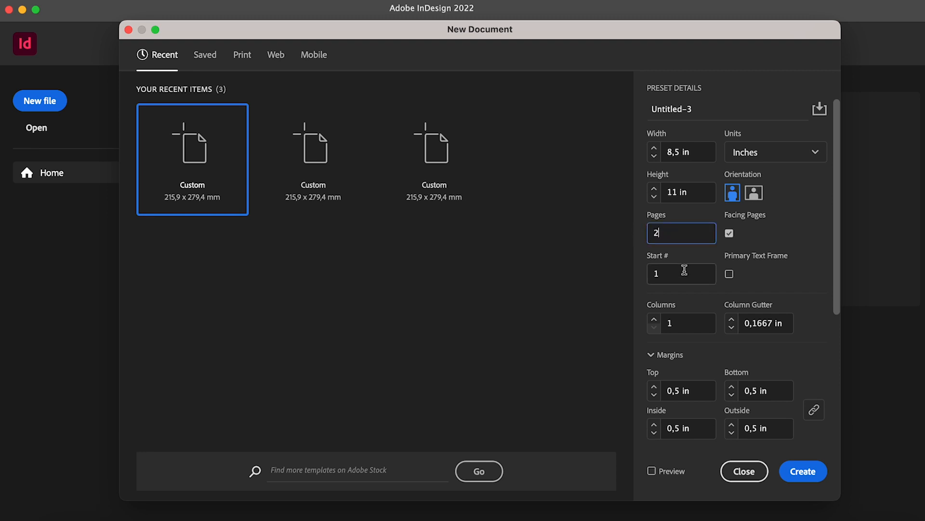
# Create a two-page 8.5 × 11 in document and place 1.png on page 1
pyautogui.scroll(-3)
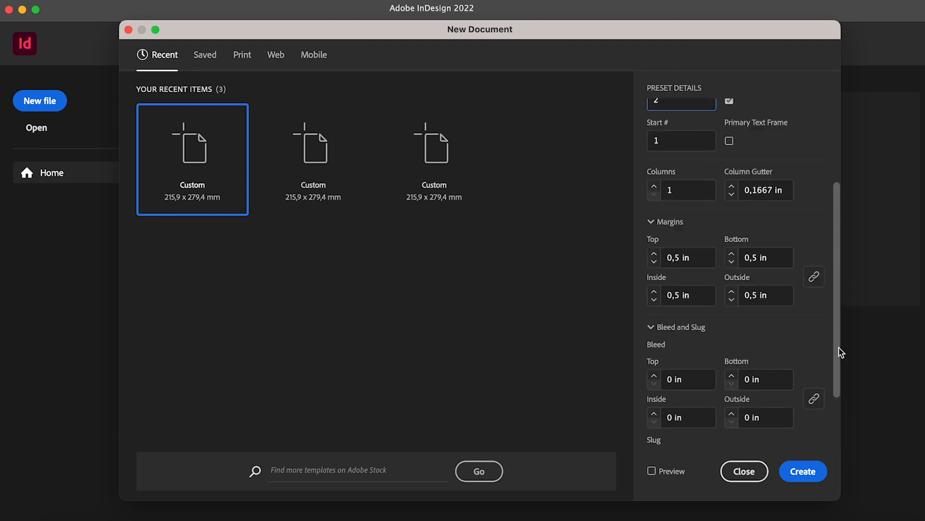
pyautogui.click(803, 471)
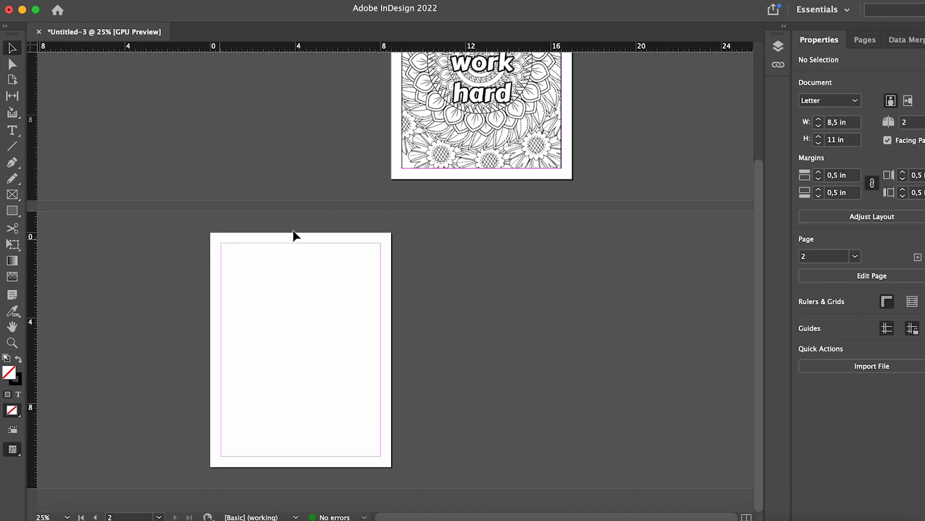
pyautogui.moveTo(504, 322)
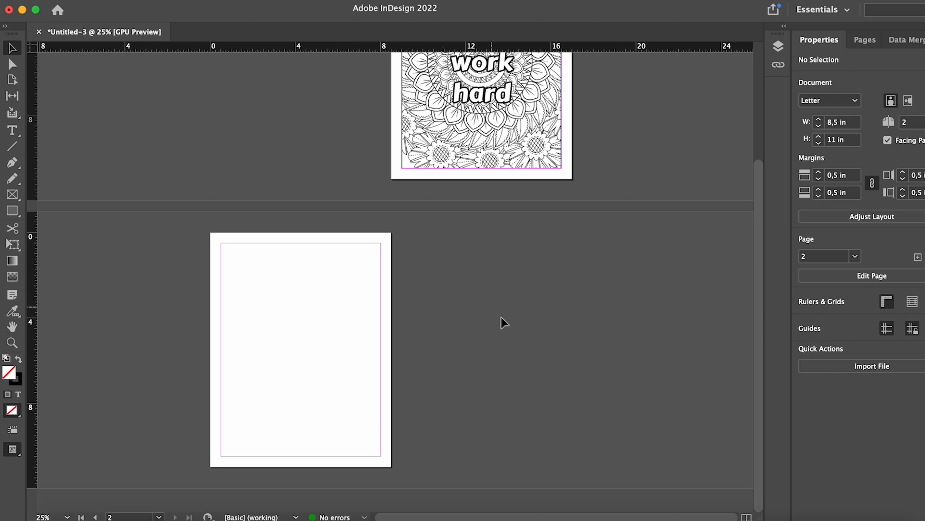
pyautogui.moveTo(515, 368)
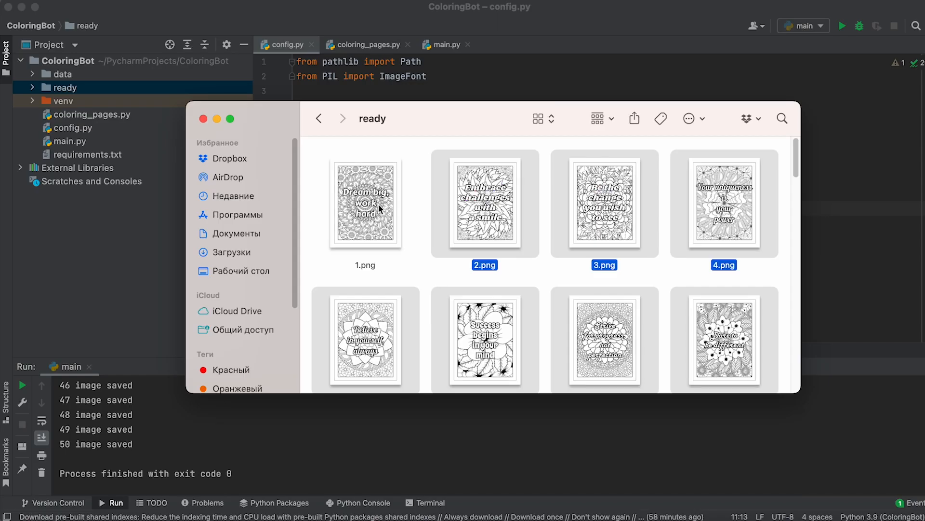
pyautogui.rightClick(484, 203)
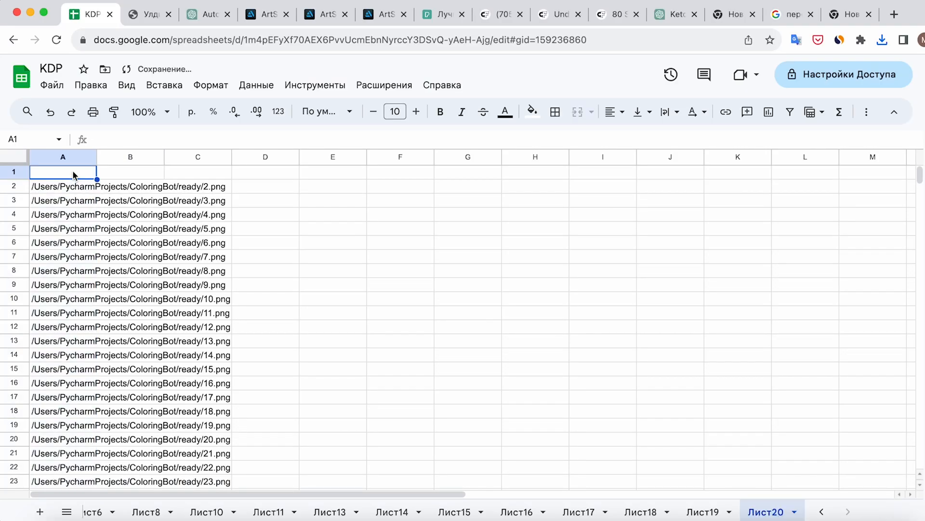
pyautogui.write('@pages')
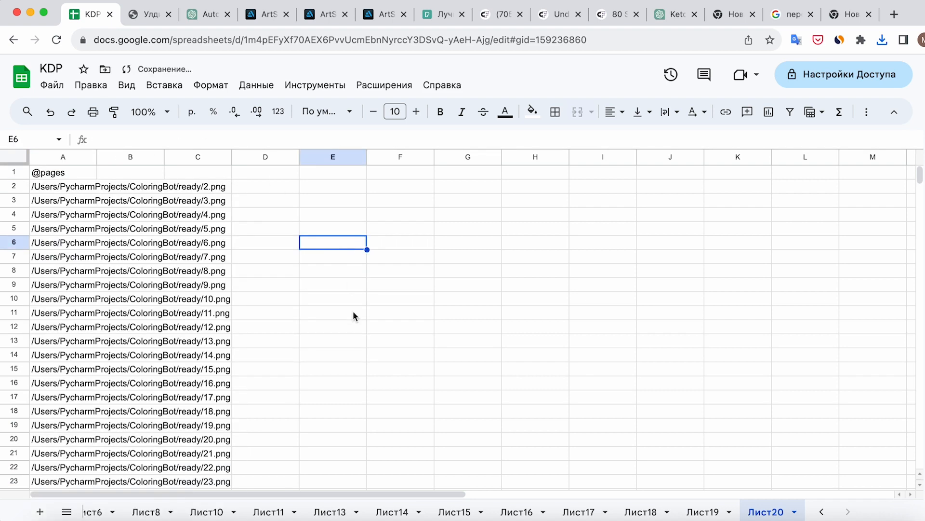
pyautogui.click(52, 84)
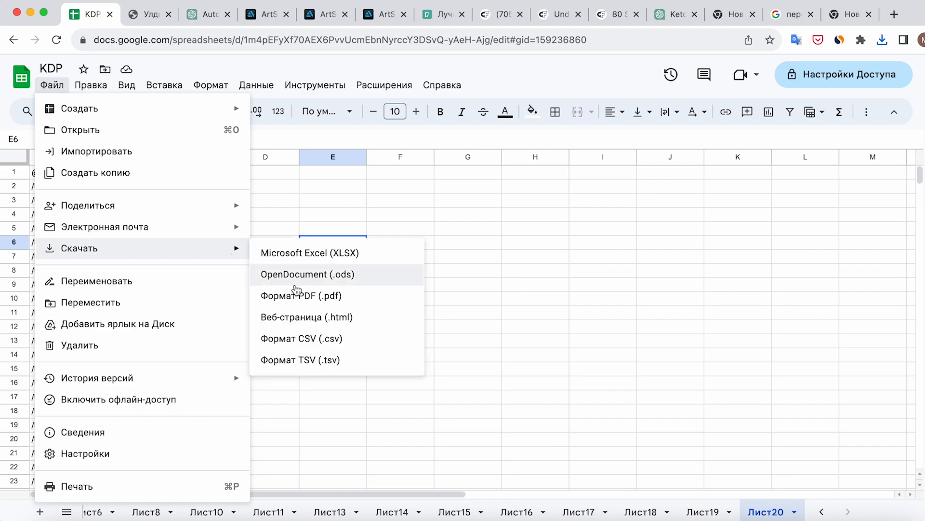
pyautogui.click(301, 339)
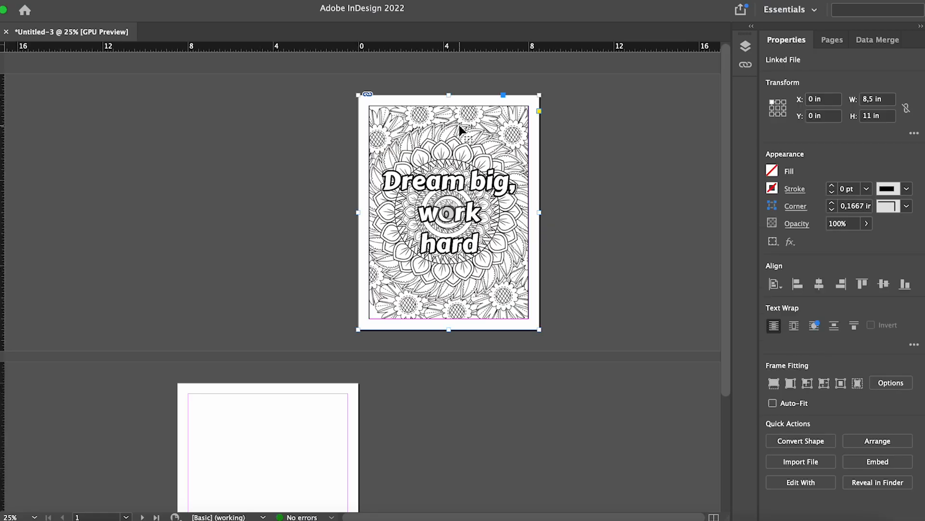
# Load kdp.csv into Data Merge and create the merged document from all records
pyautogui.click(876, 39)
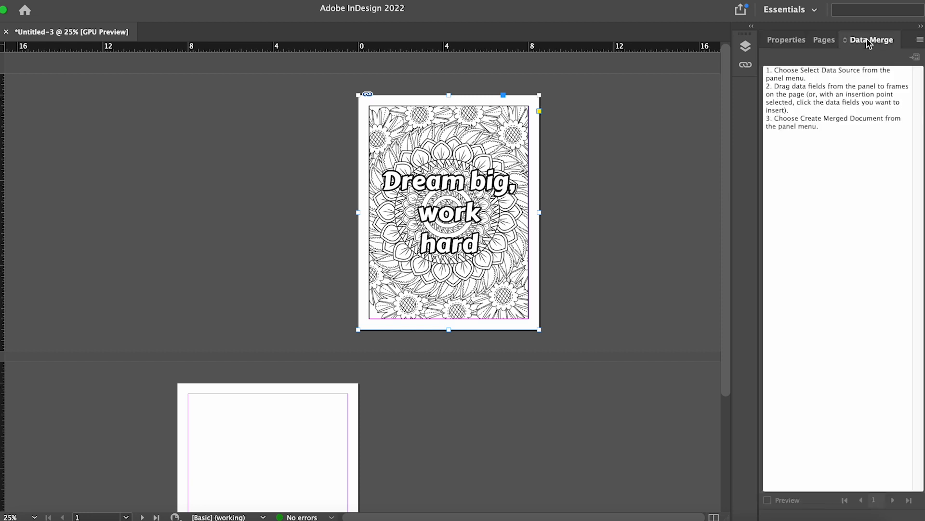
pyautogui.moveTo(918, 42)
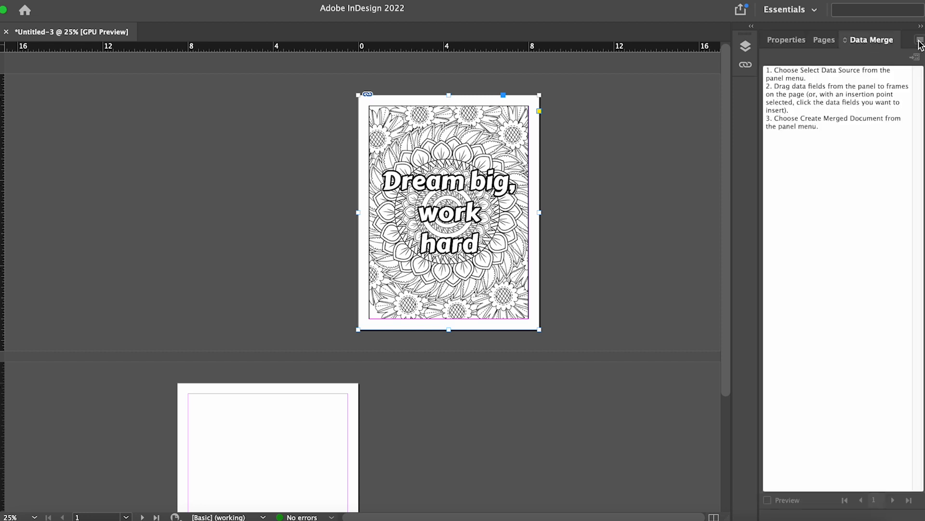
pyautogui.moveTo(712, 93)
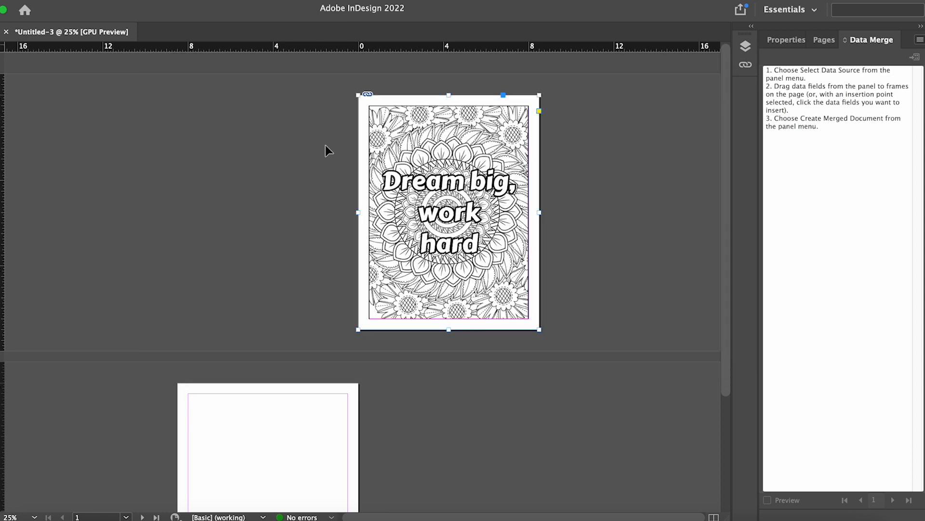
pyautogui.click(914, 57)
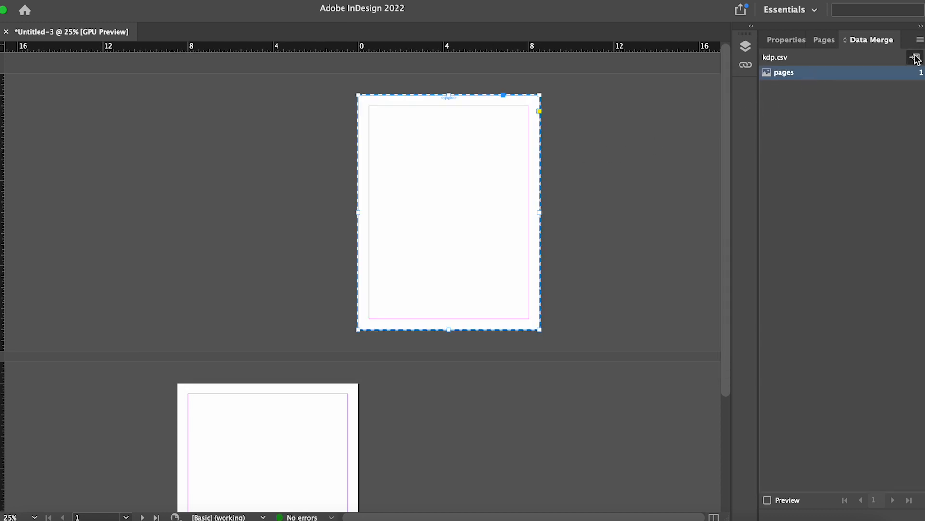
pyautogui.click(915, 57)
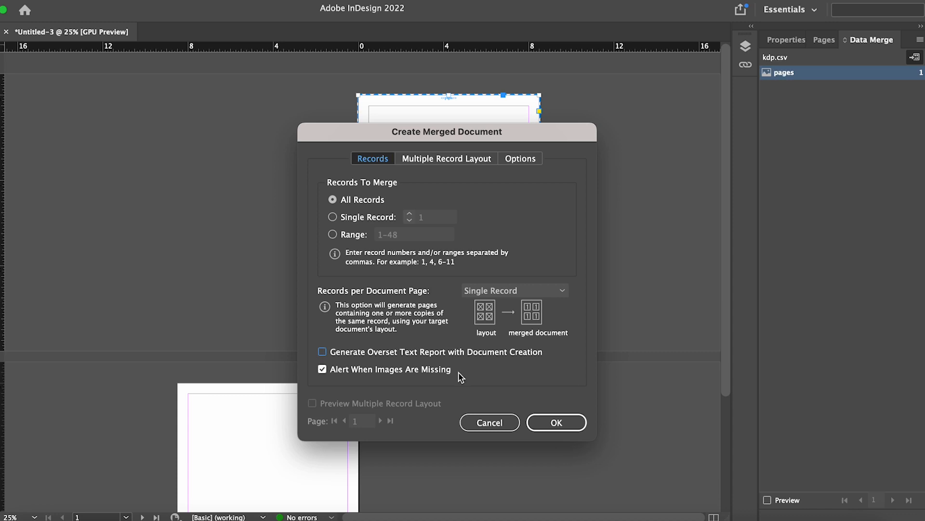
pyautogui.click(556, 422)
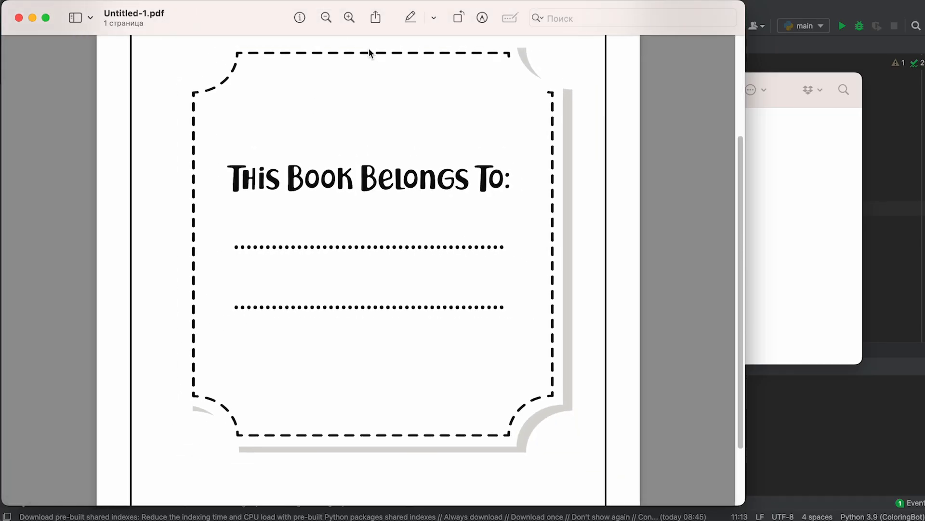
# Close the preview, add a new first page, and place the belongs-to PDF there
pyautogui.click(325, 18)
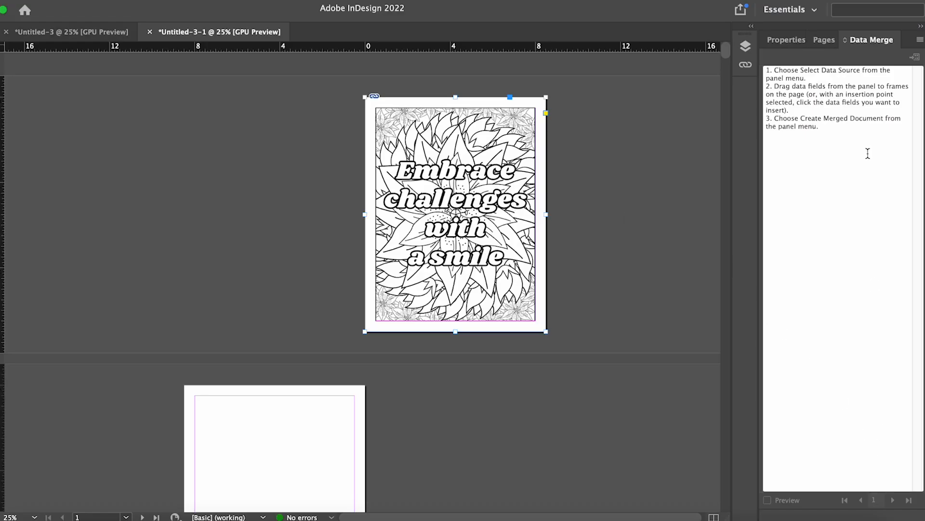
pyautogui.click(823, 39)
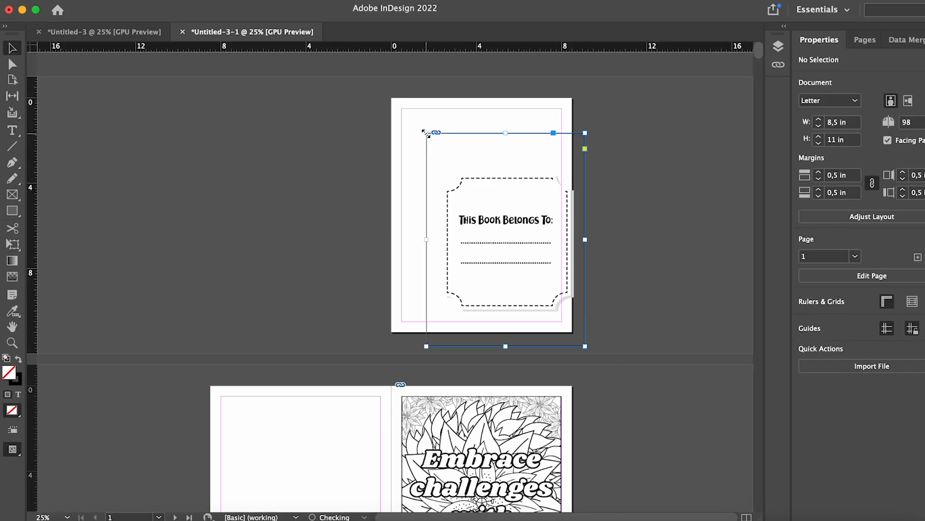
pyautogui.click(481, 213)
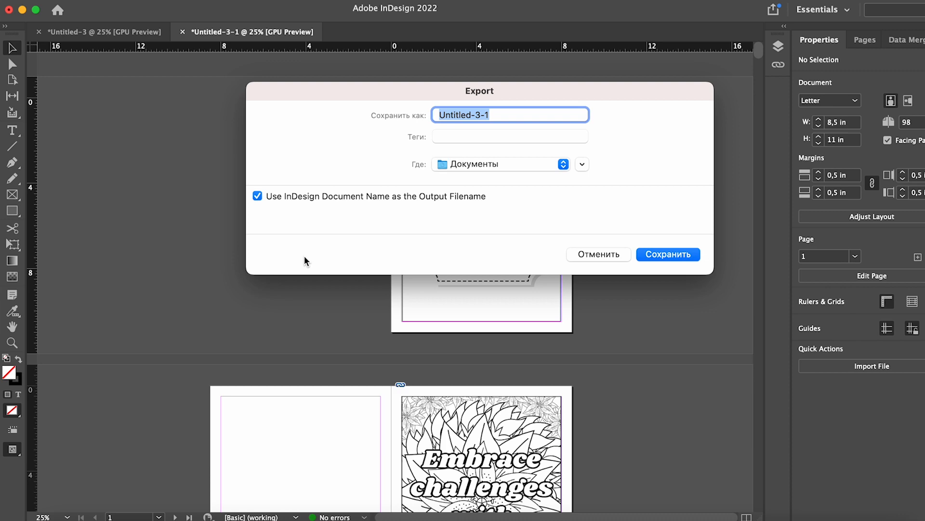
# Save and export coloring_book.pdf as a print-quality PDF, then scroll the result
pyautogui.click(667, 254)
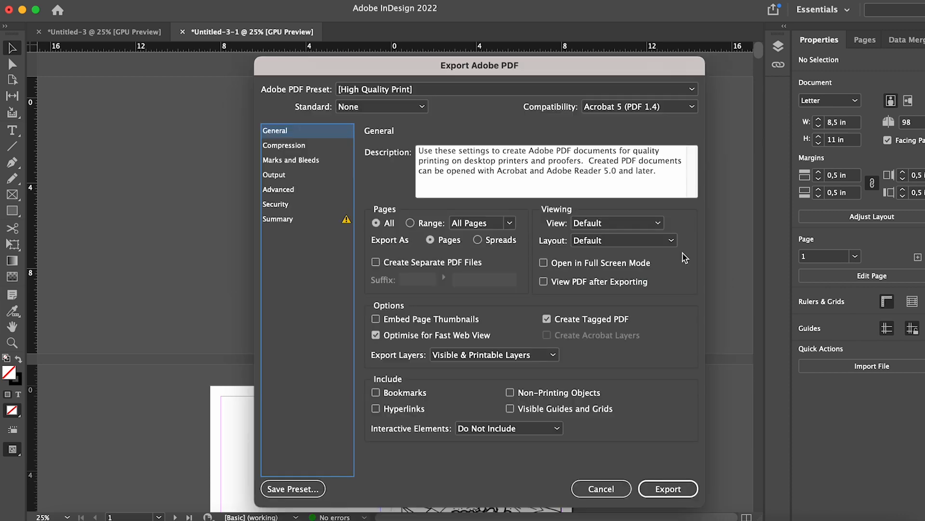
pyautogui.click(668, 488)
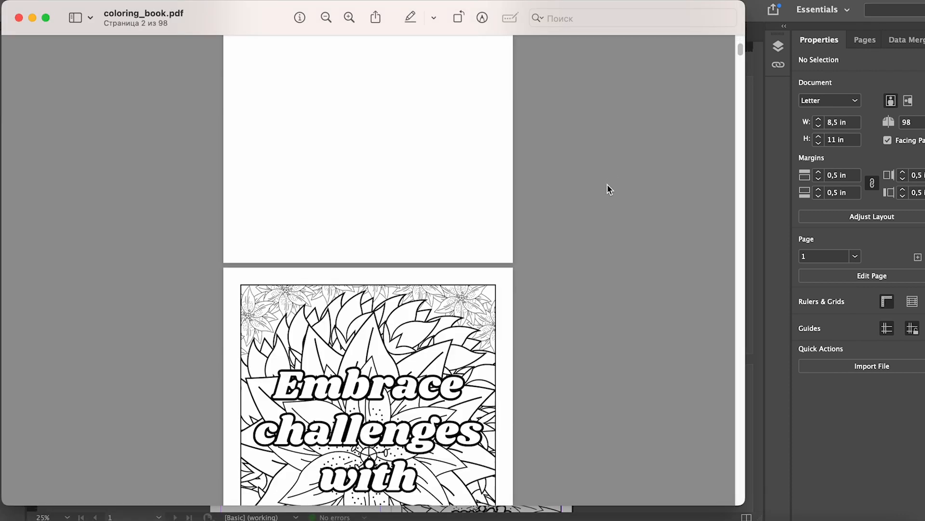
pyautogui.scroll(-3)
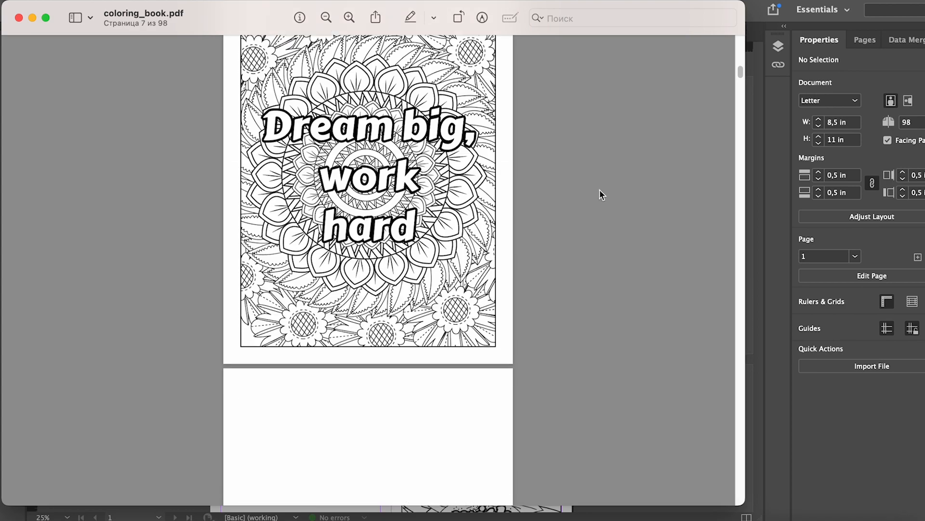
pyautogui.scroll(-3)
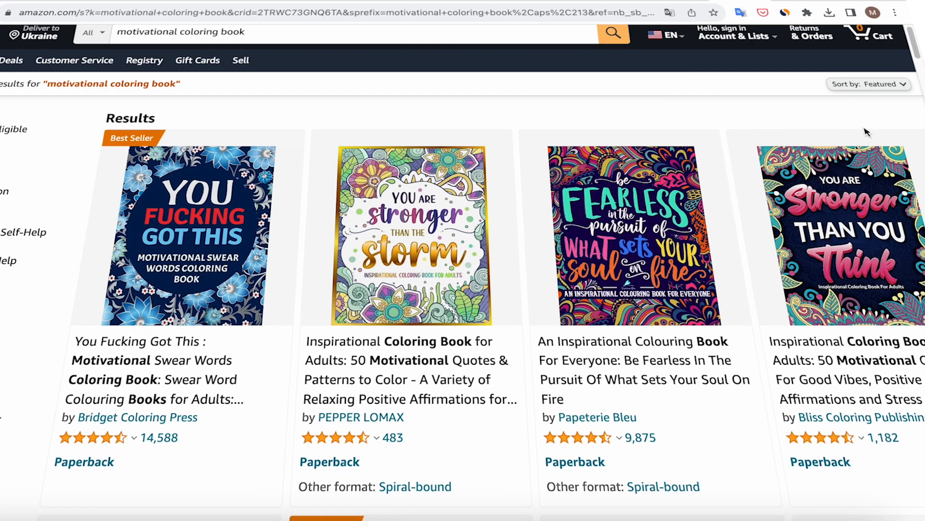
# Scroll the motivational coloring book results, then start a new Amazon search
pyautogui.scroll(-3)
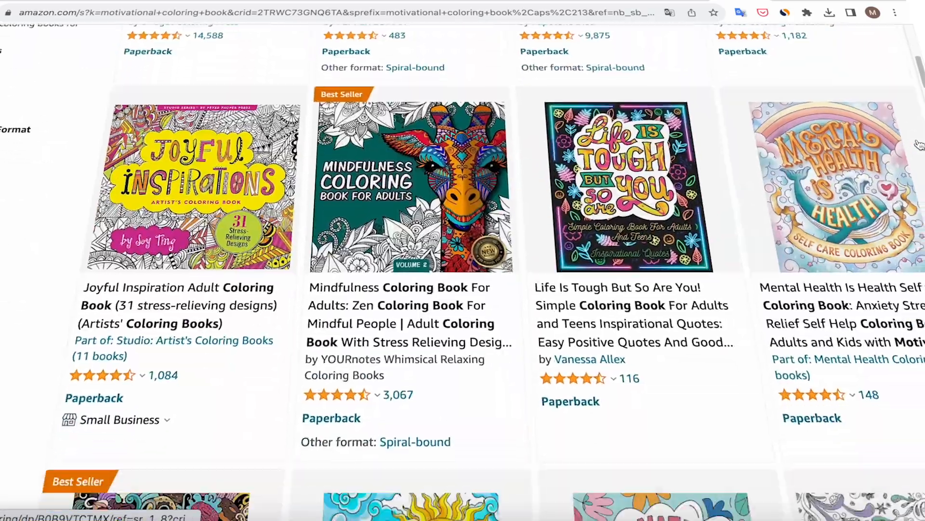
pyautogui.scroll(-3)
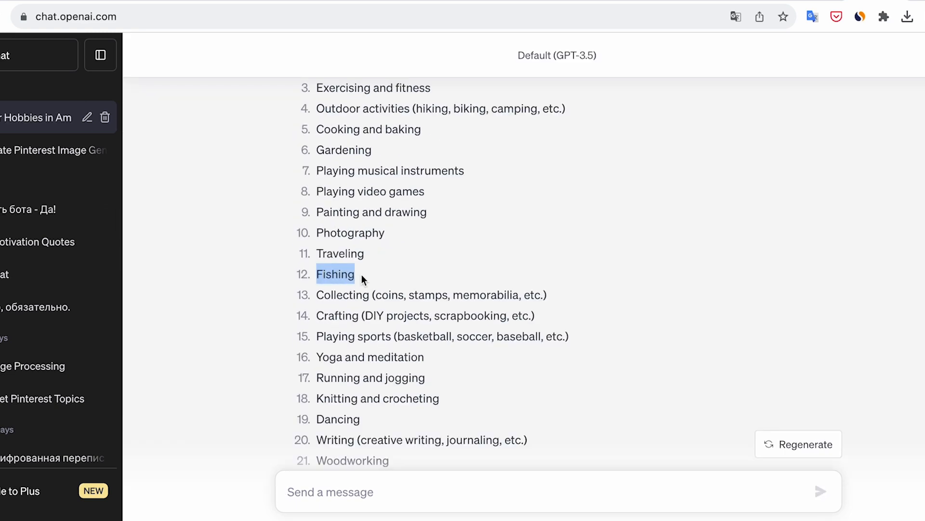
pyautogui.click(806, 14)
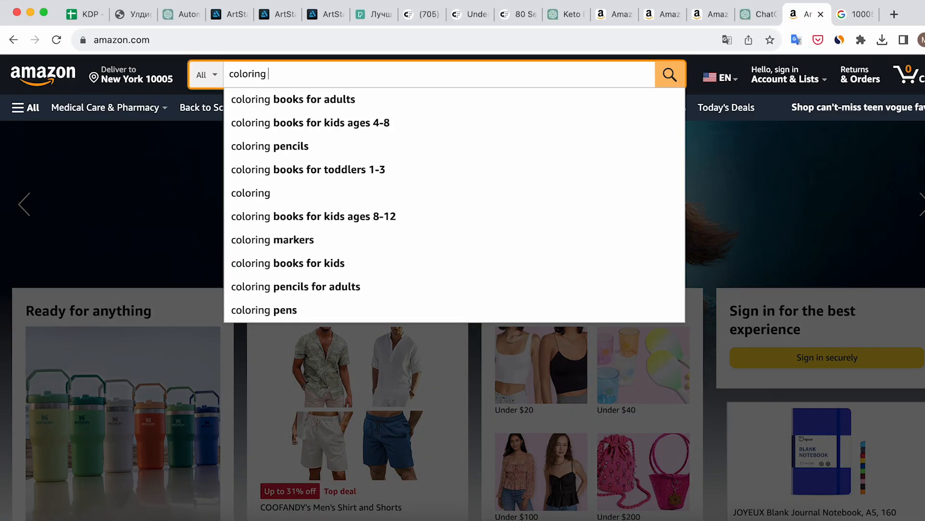
# Type 'book fishing' and pick the suggestion 'adult coloring book for men fishing'
pyautogui.write('book fishing')
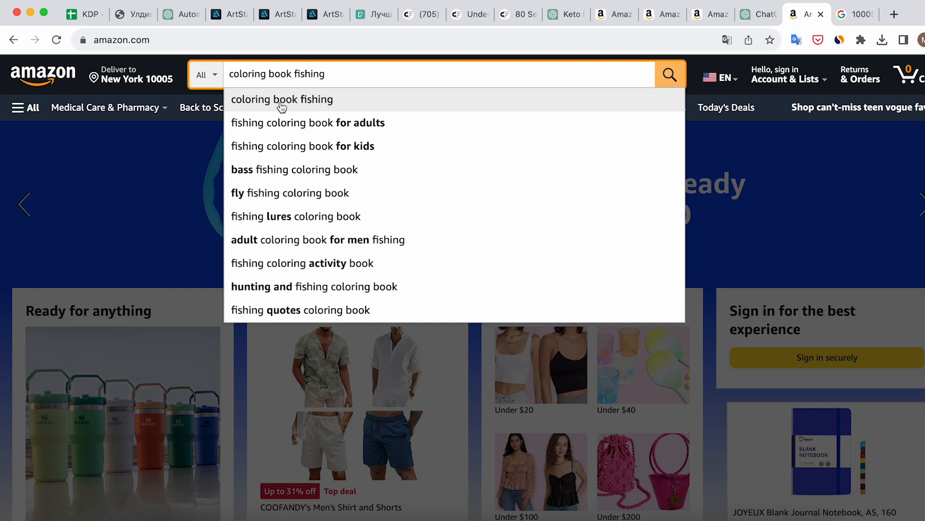
pyautogui.moveTo(336, 239)
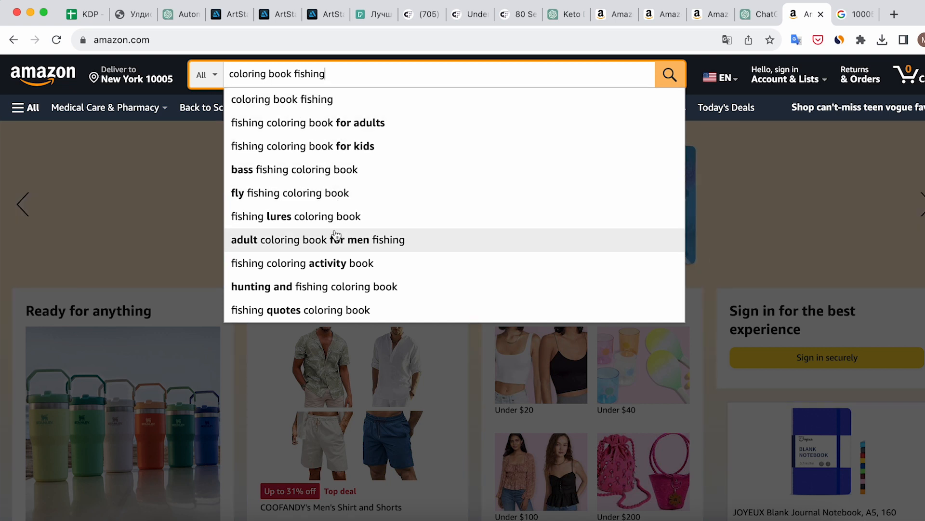
pyautogui.moveTo(402, 246)
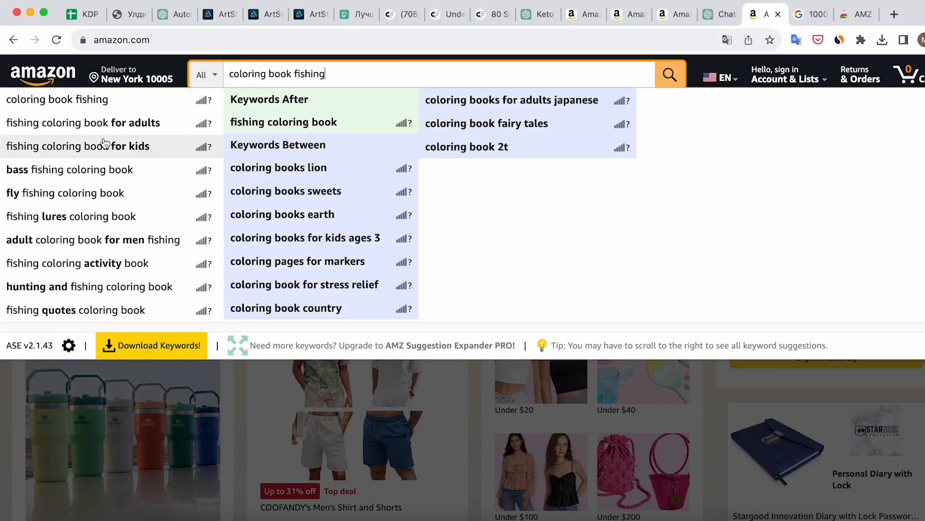
pyautogui.moveTo(305, 106)
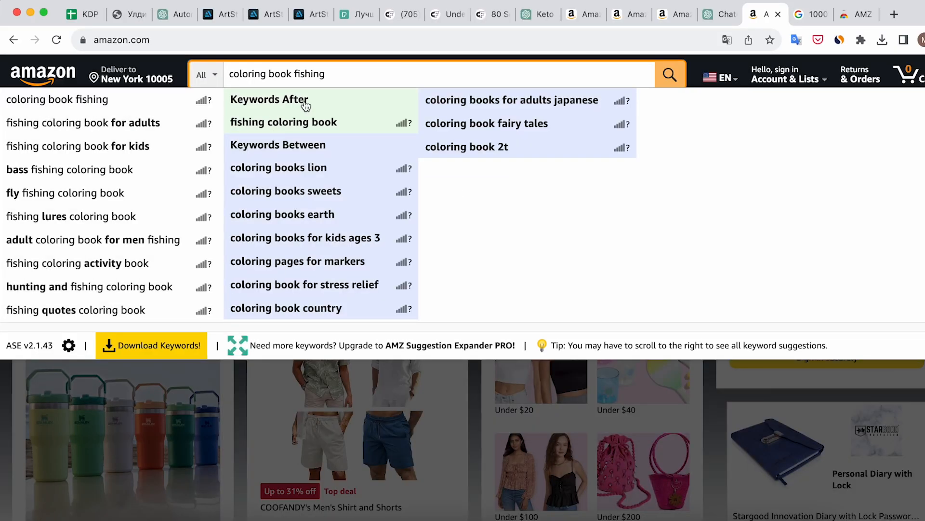
pyautogui.click(92, 240)
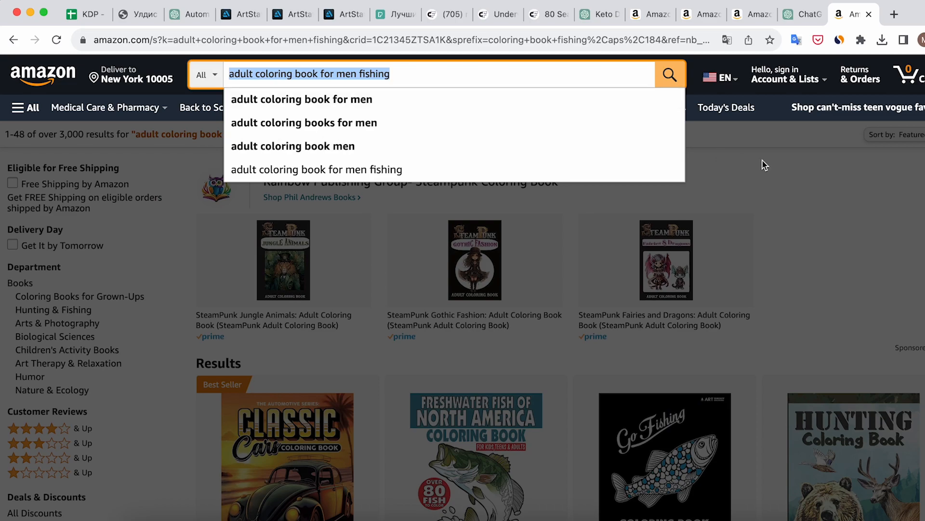
# Dismiss the suggestion dropdown and scroll through the fishing coloring book results
pyautogui.click(496, 14)
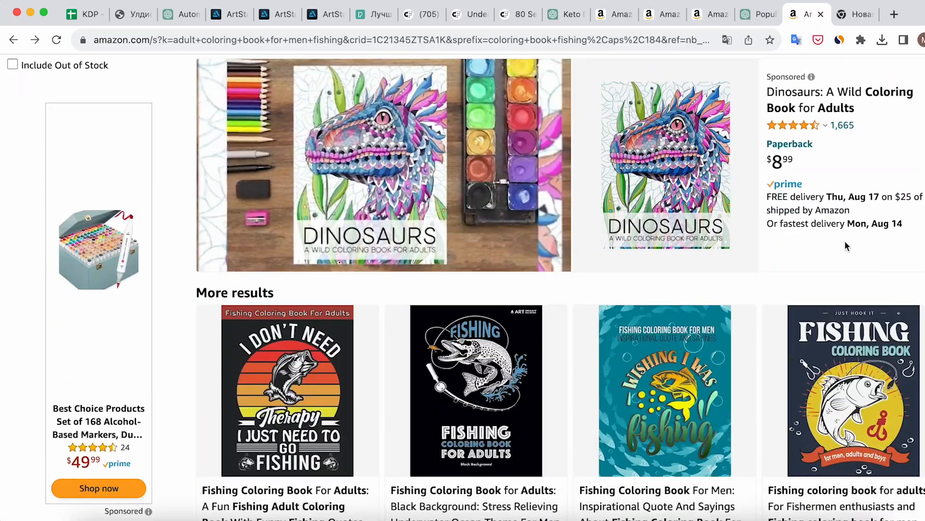
pyautogui.scroll(-3)
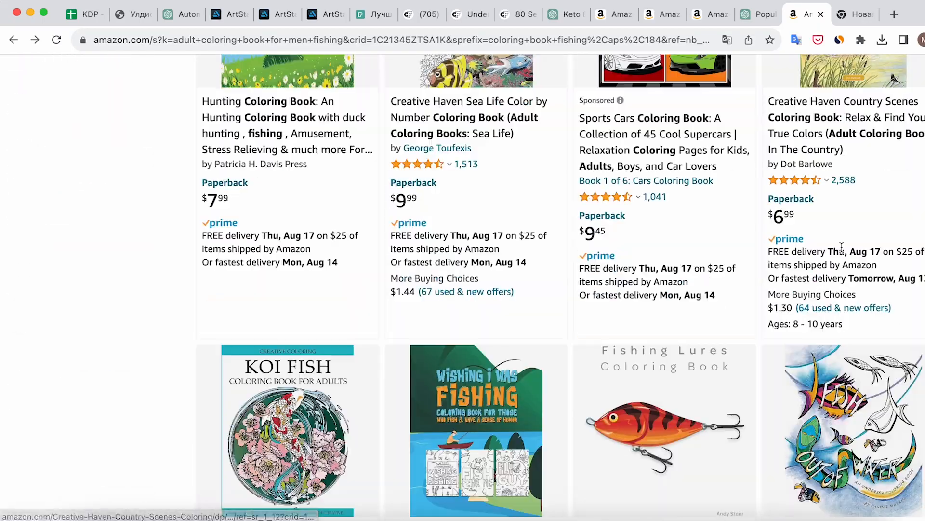
pyautogui.scroll(-3)
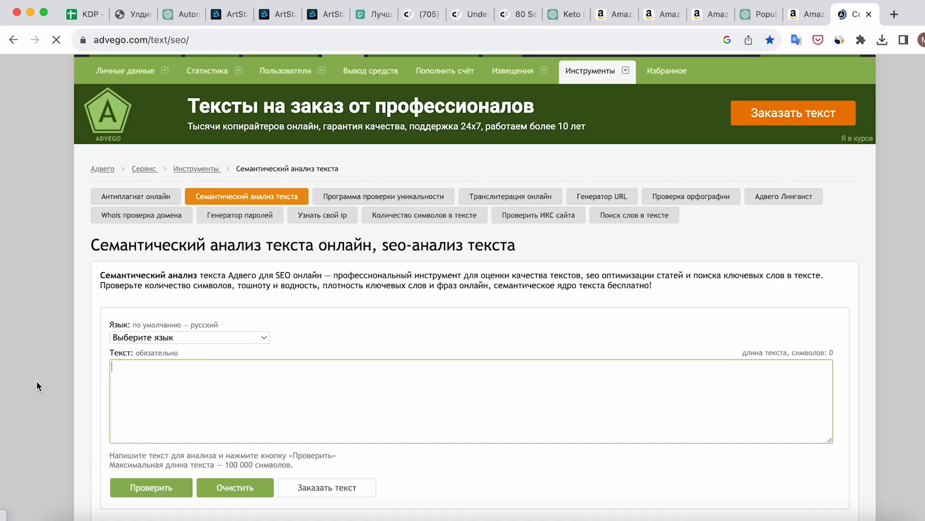
# Run Advego's semantic analysis and scroll to the keyword frequency tables
pyautogui.click(189, 337)
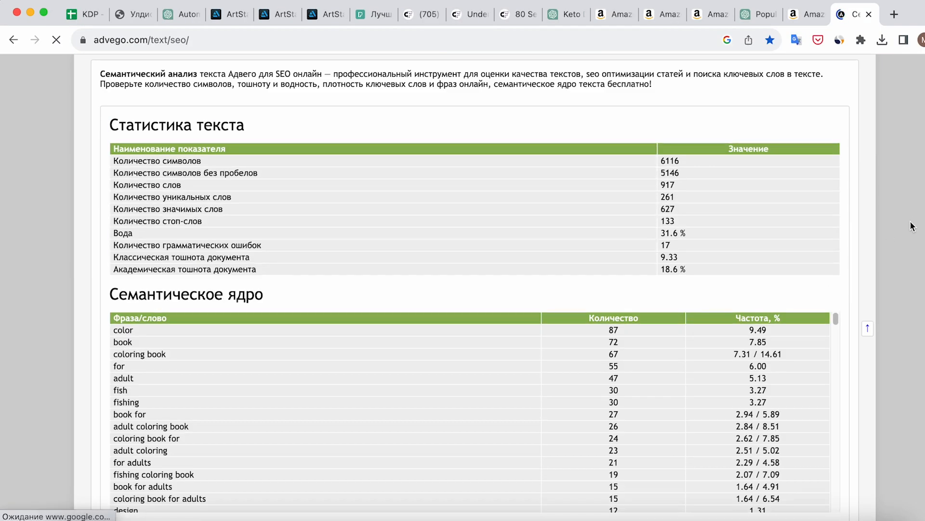
pyautogui.scroll(-3)
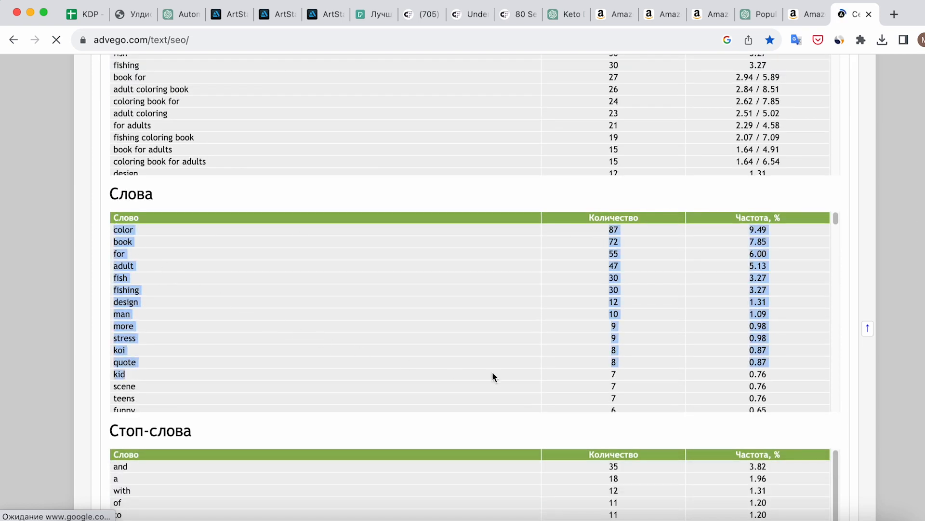